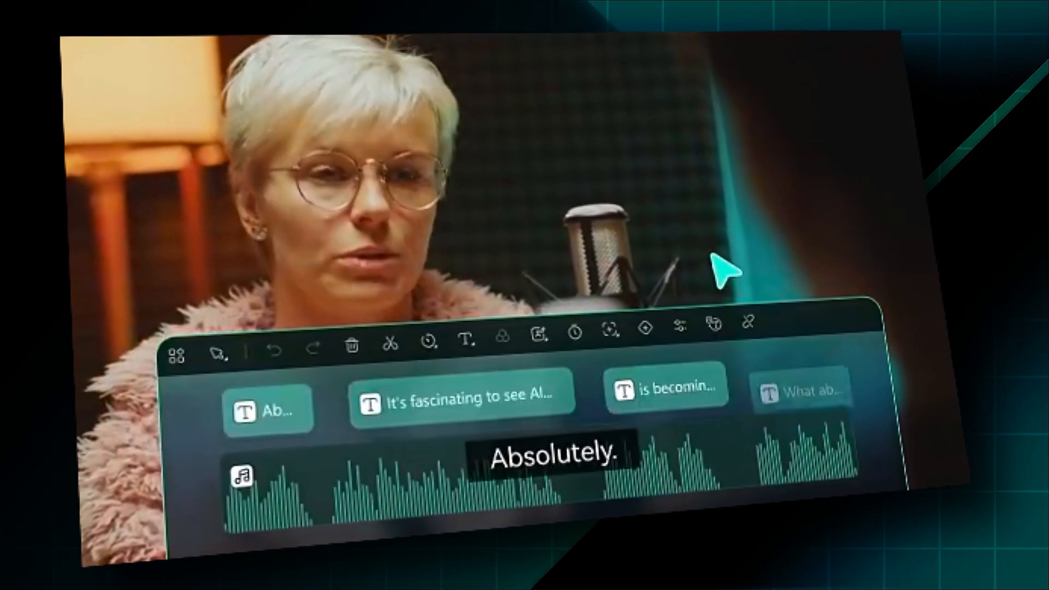
# - Start Dynamic Captions transcription for the podcast clip from Titles > AI Captions
pyautogui.click(466, 342)
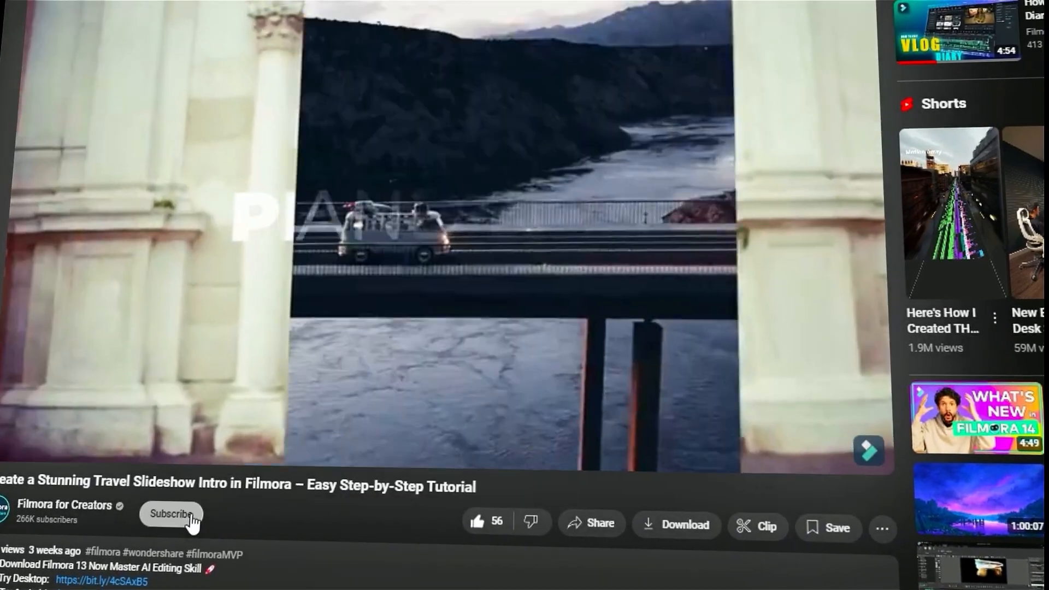
pyautogui.click(171, 513)
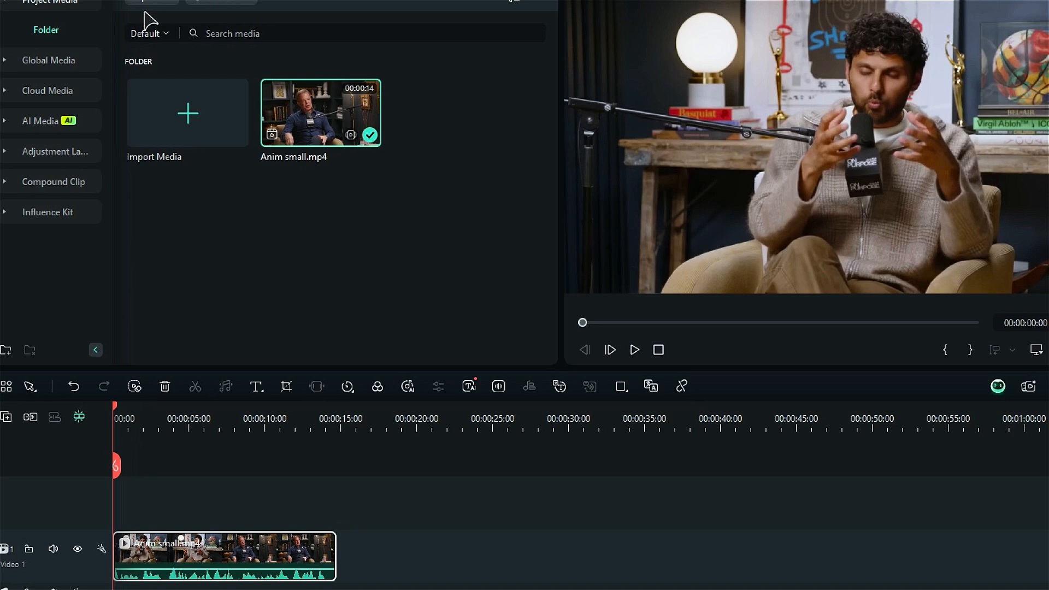
pyautogui.click(172, 51)
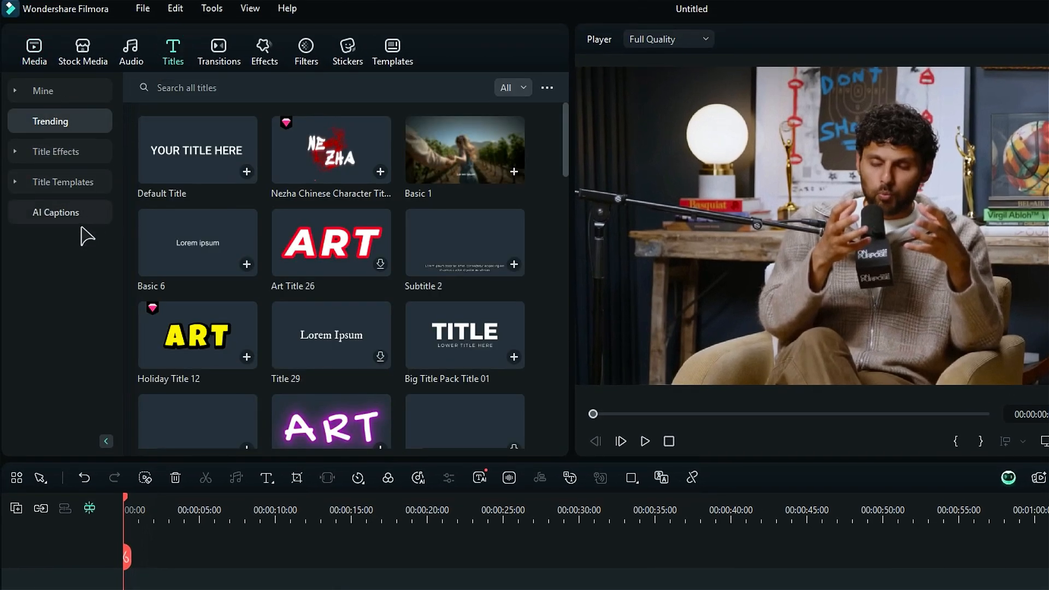
pyautogui.click(56, 212)
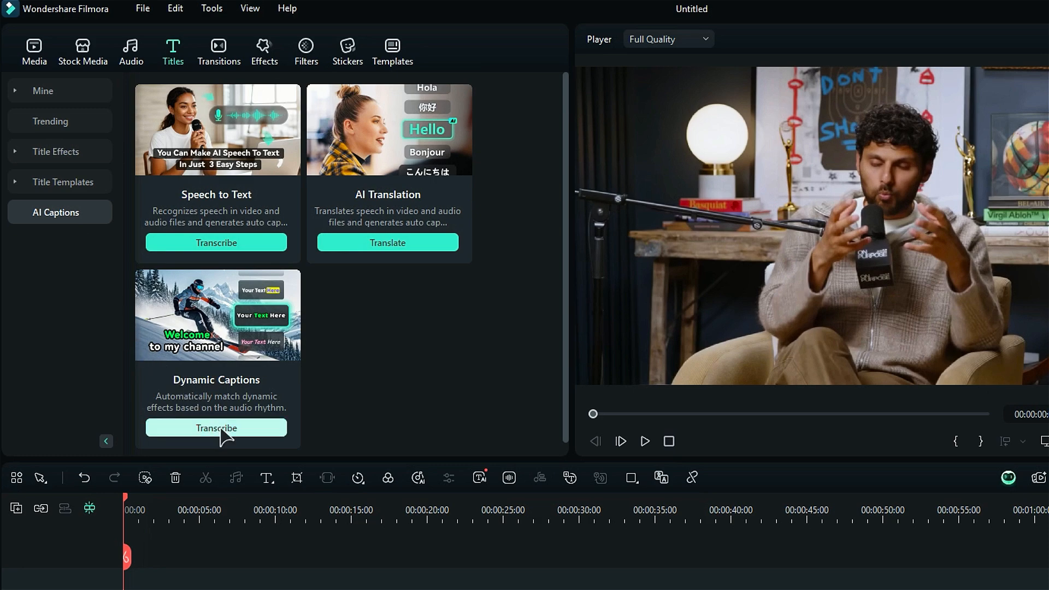
pyautogui.click(215, 428)
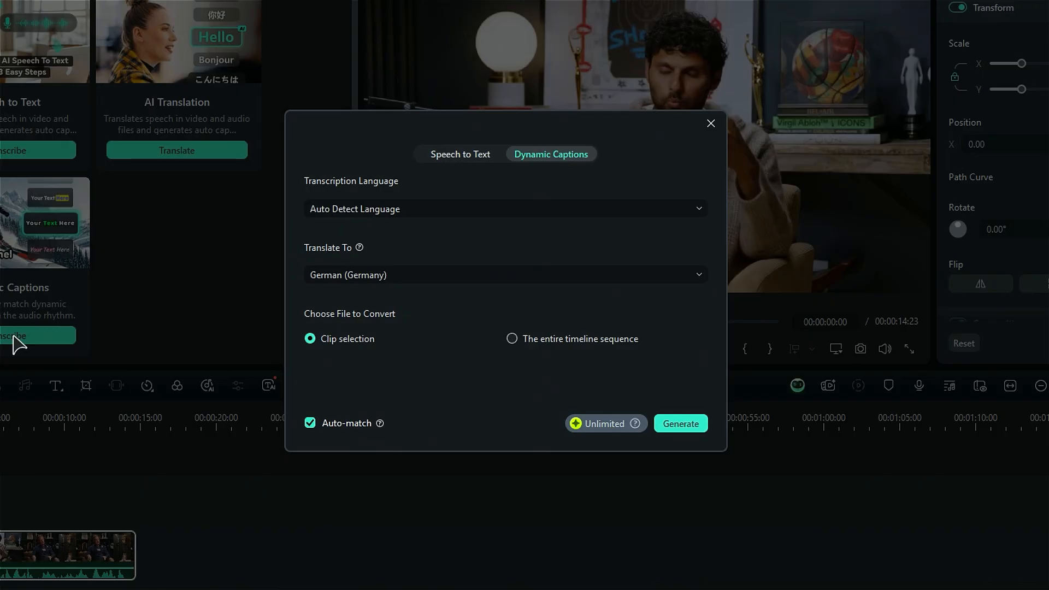
pyautogui.moveTo(249, 347)
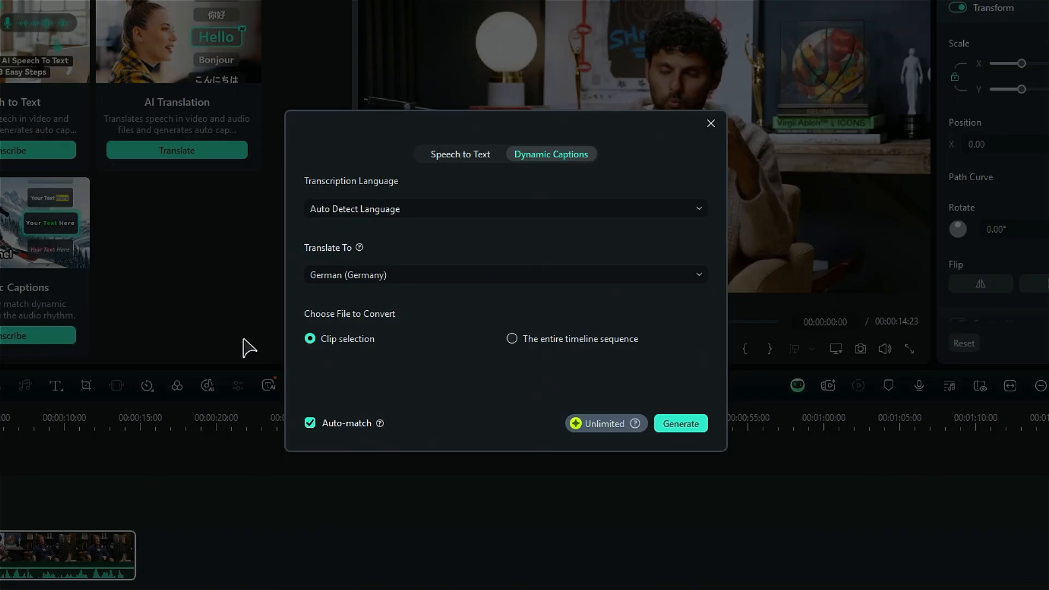
# - Review transcription languages, keep auto-detect with No Translation, and generate the captions
pyautogui.click(504, 208)
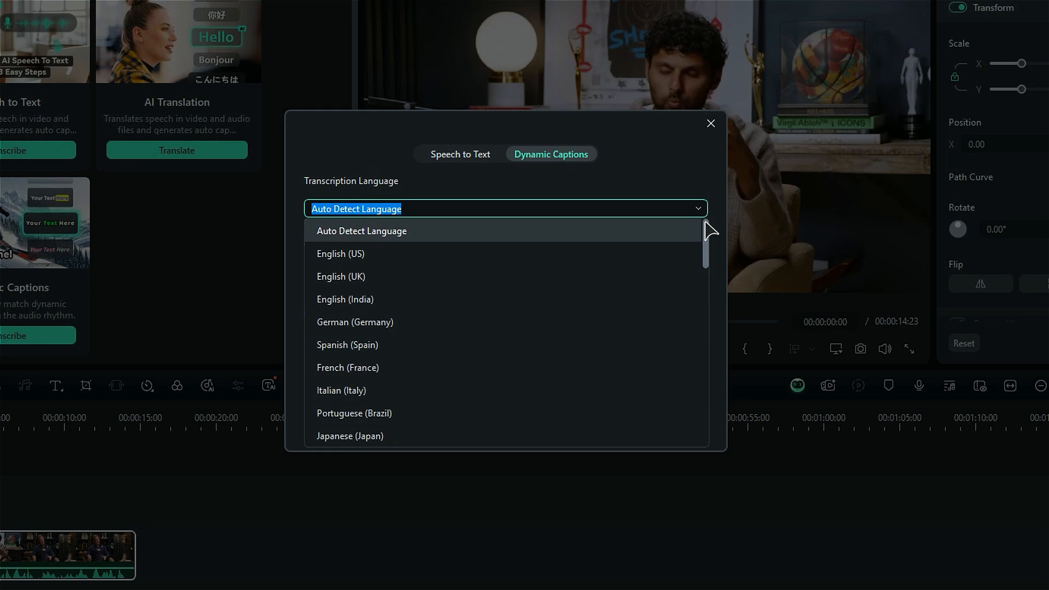
pyautogui.scroll(-3)
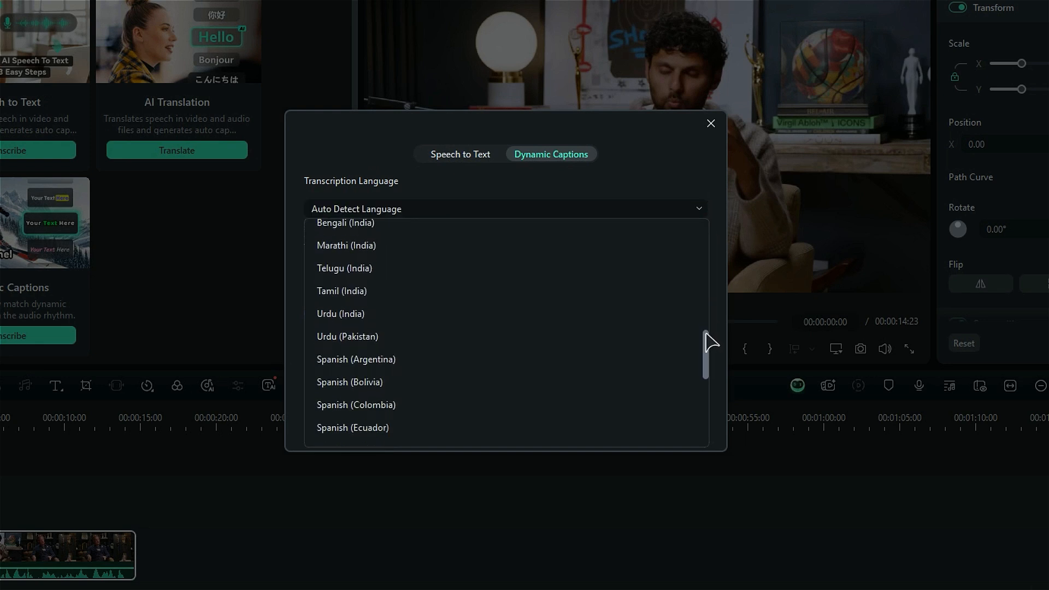
pyautogui.scroll(-3)
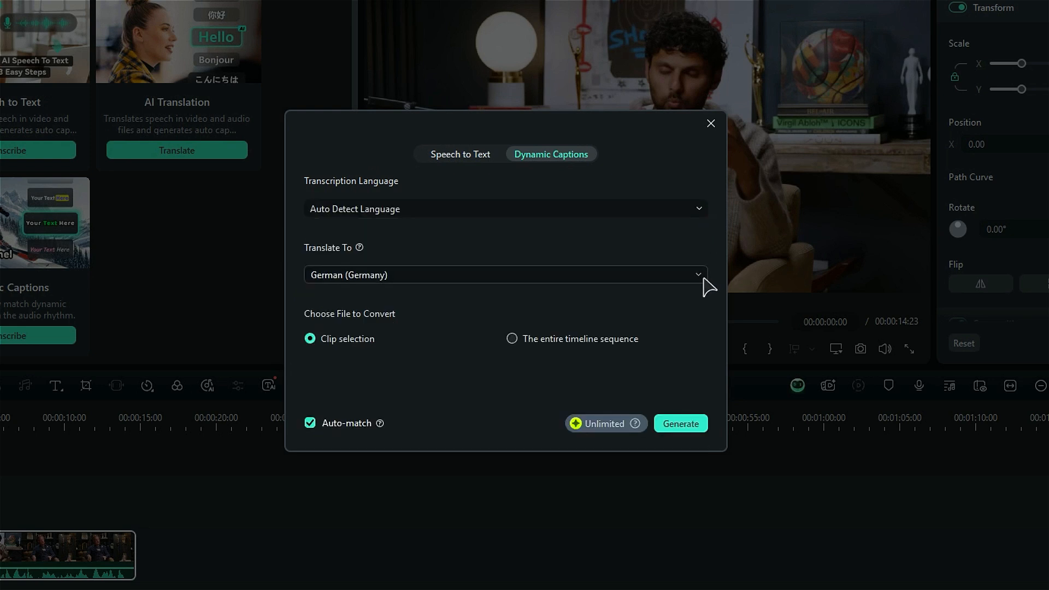
pyautogui.click(505, 275)
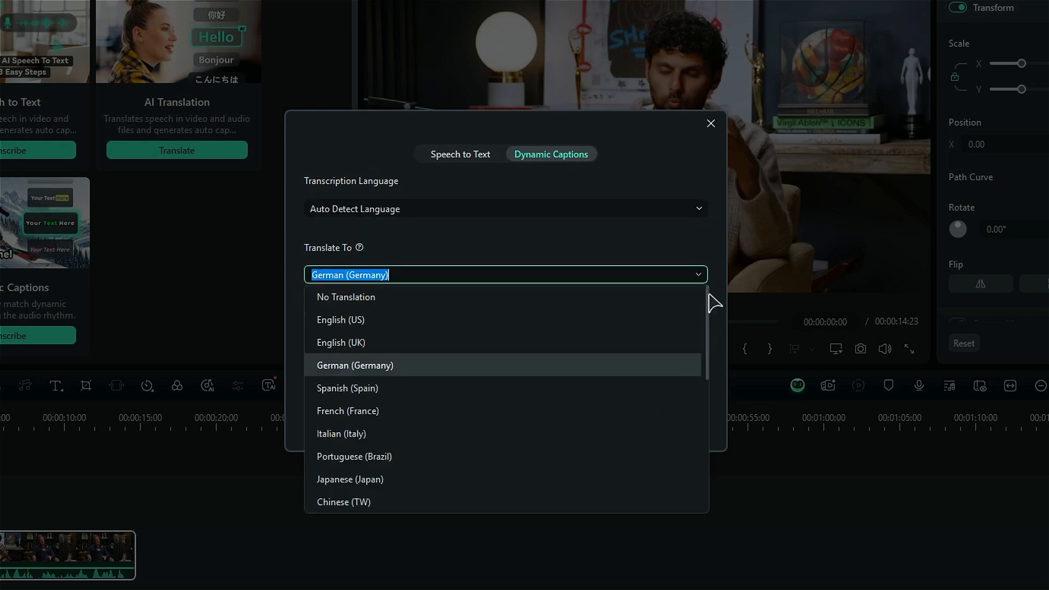
pyautogui.scroll(-3)
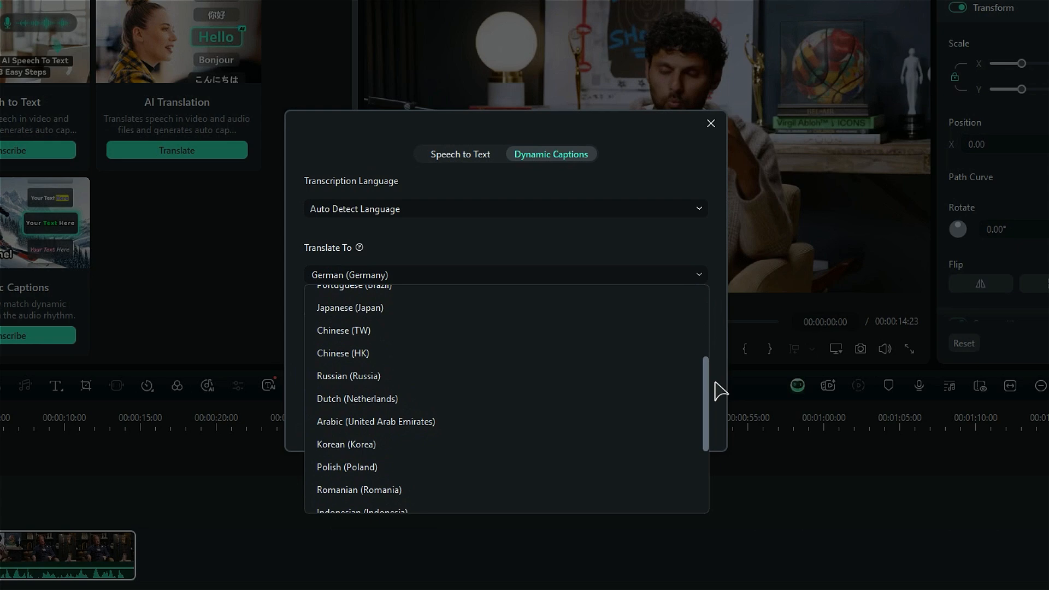
pyautogui.scroll(-3)
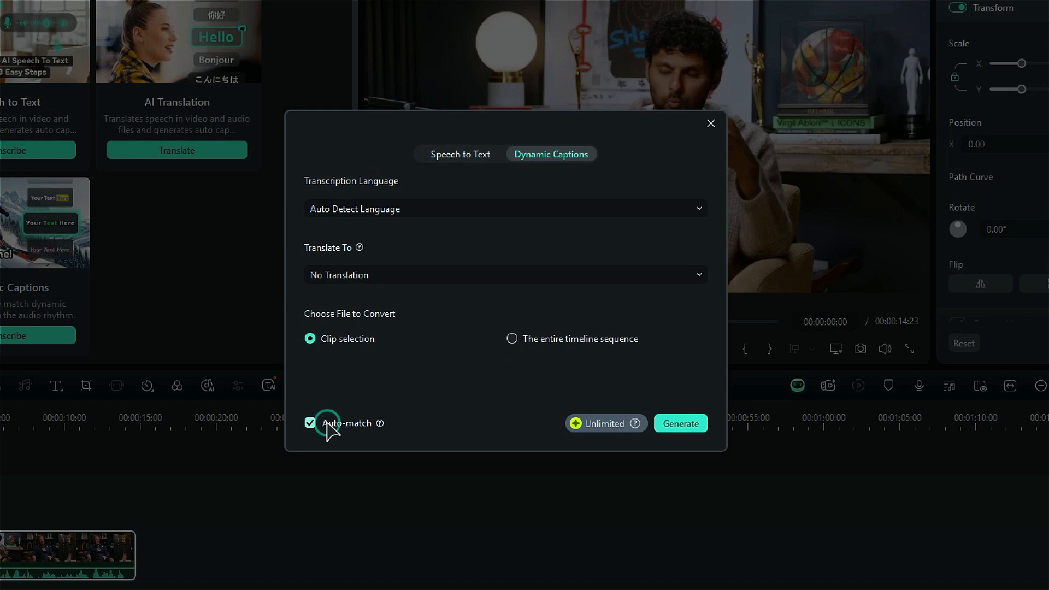
pyautogui.click(680, 422)
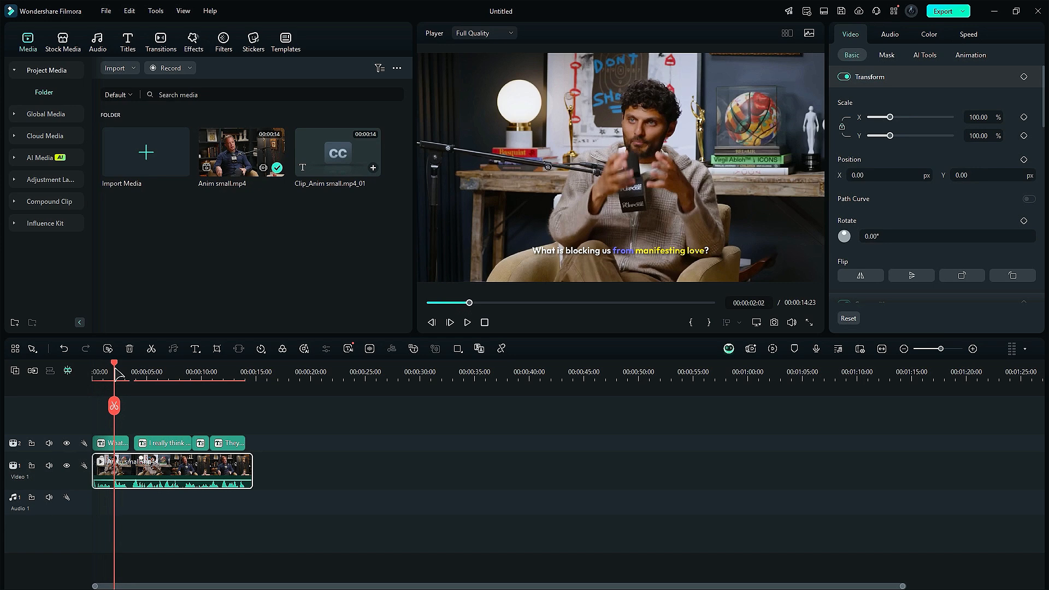
# - Select a generated caption clip on the timeline to restyle it
pyautogui.click(137, 455)
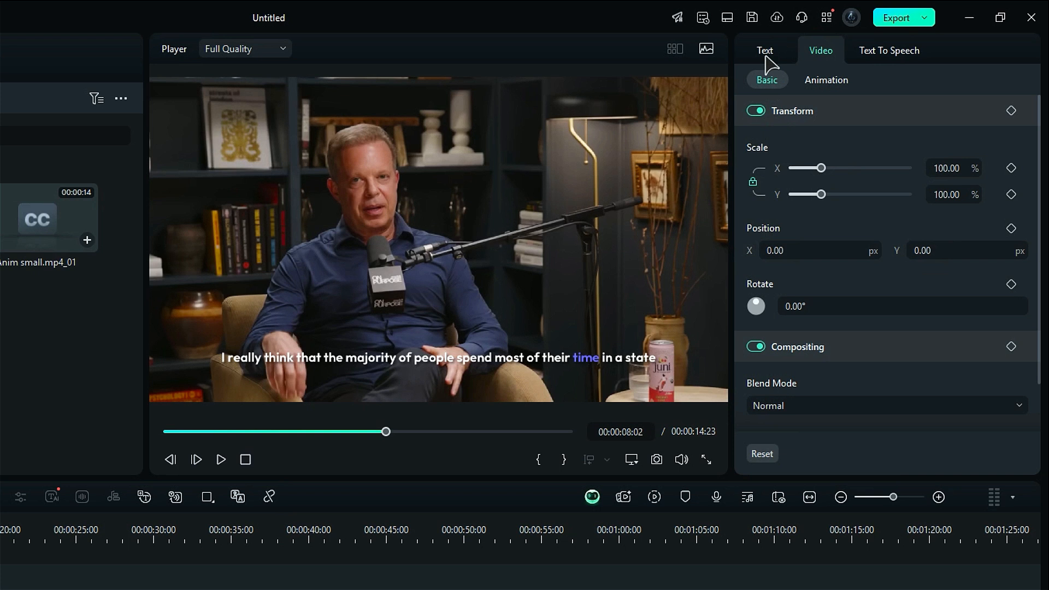
# - Apply the white caption template with the blue-boxed active word, then show Basic settings
pyautogui.click(764, 50)
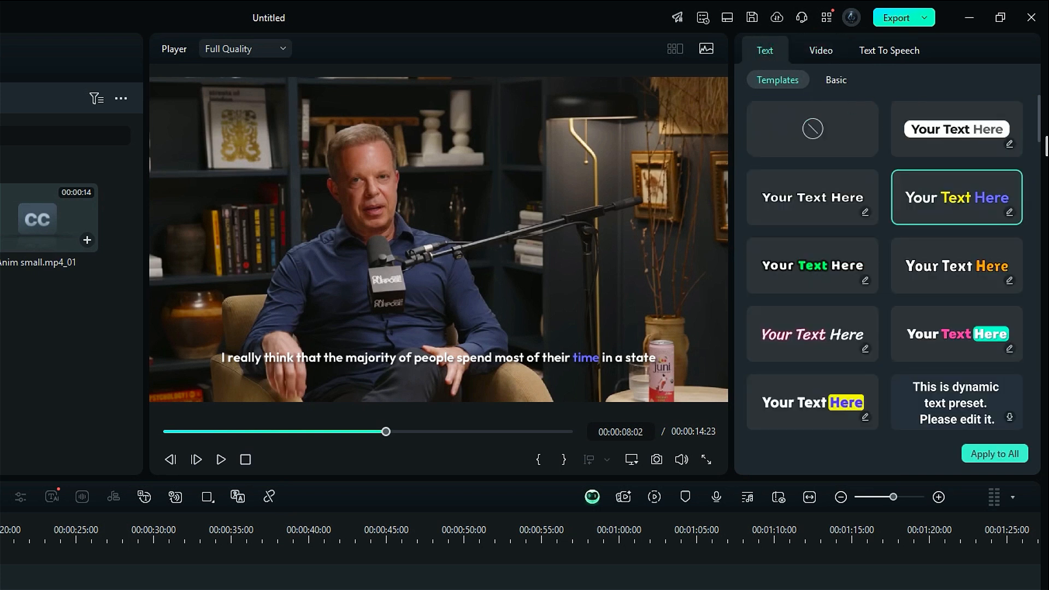
pyautogui.scroll(-3)
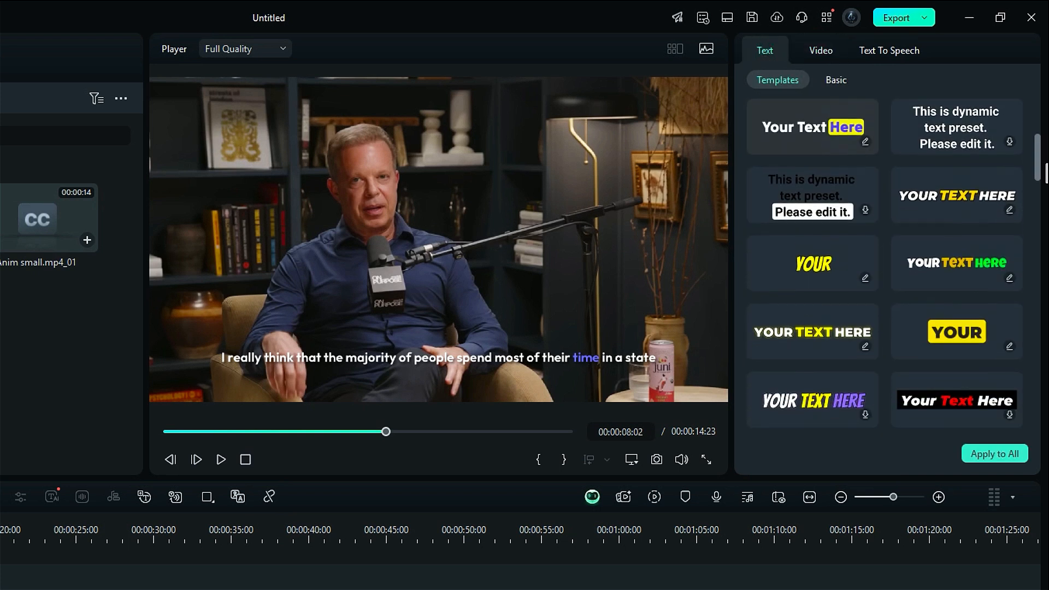
pyautogui.scroll(-3)
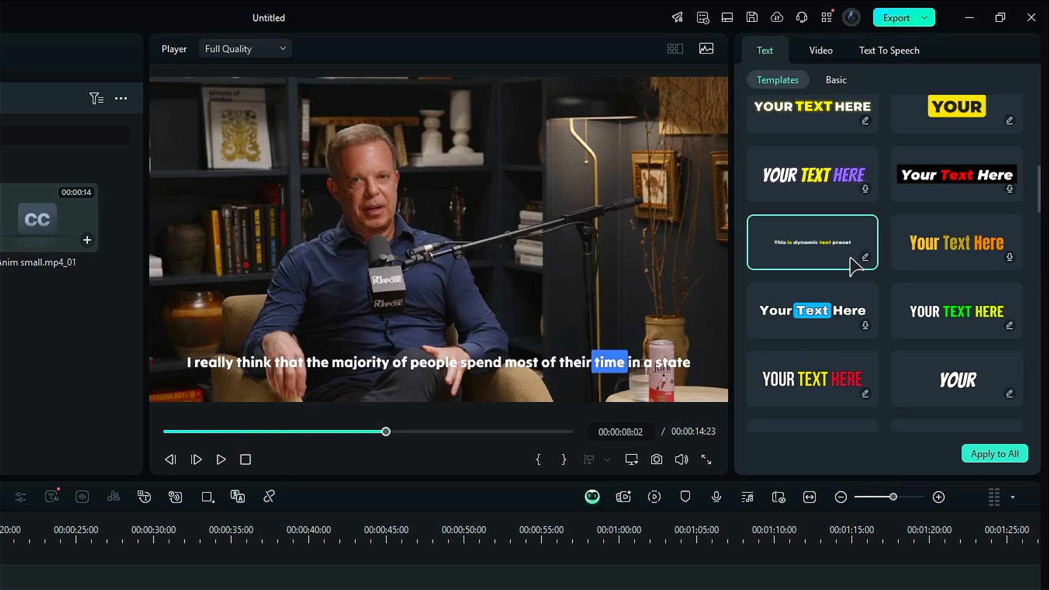
pyautogui.click(812, 242)
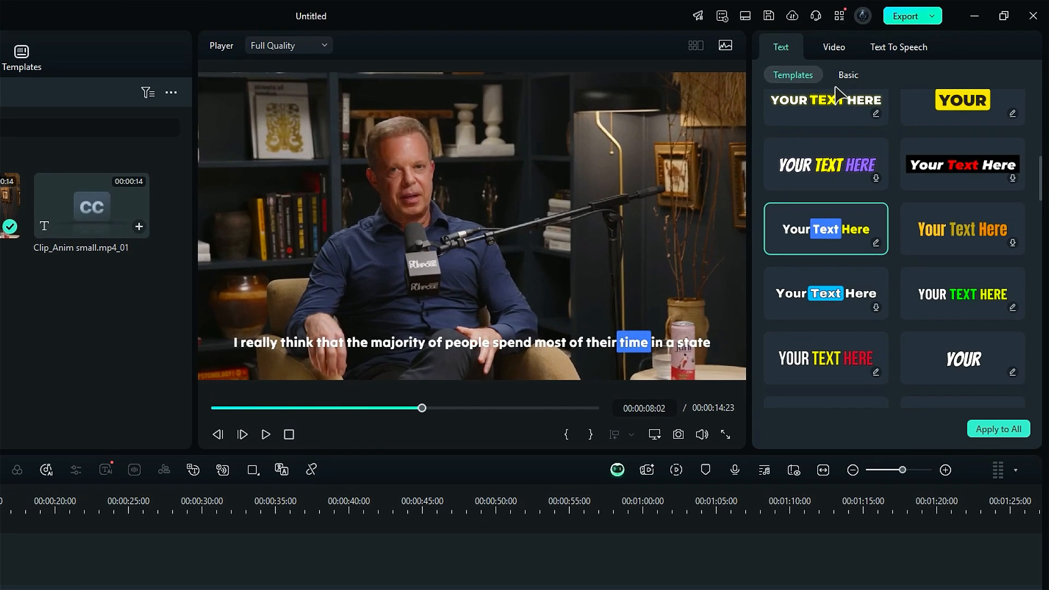
pyautogui.click(848, 74)
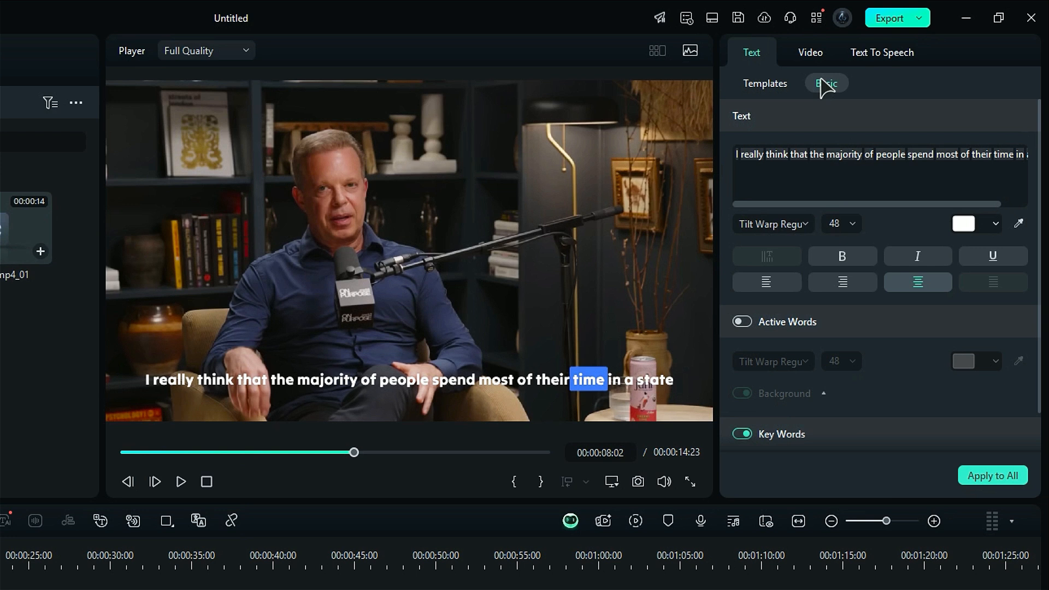
# - Enable yellow Active Words, colour the caption text green, and preview playback
pyautogui.click(742, 321)
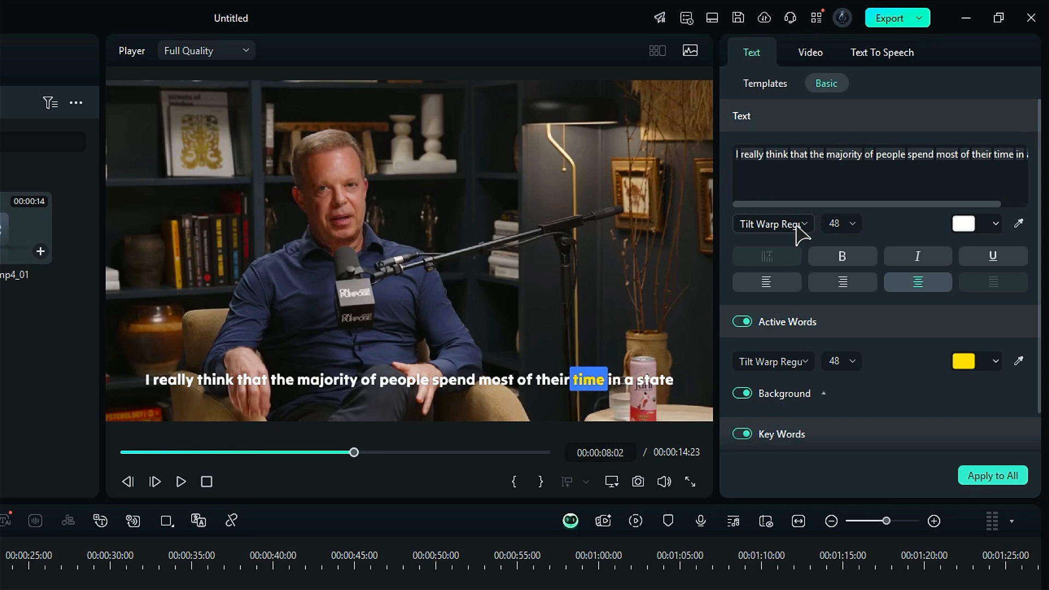
pyautogui.click(180, 482)
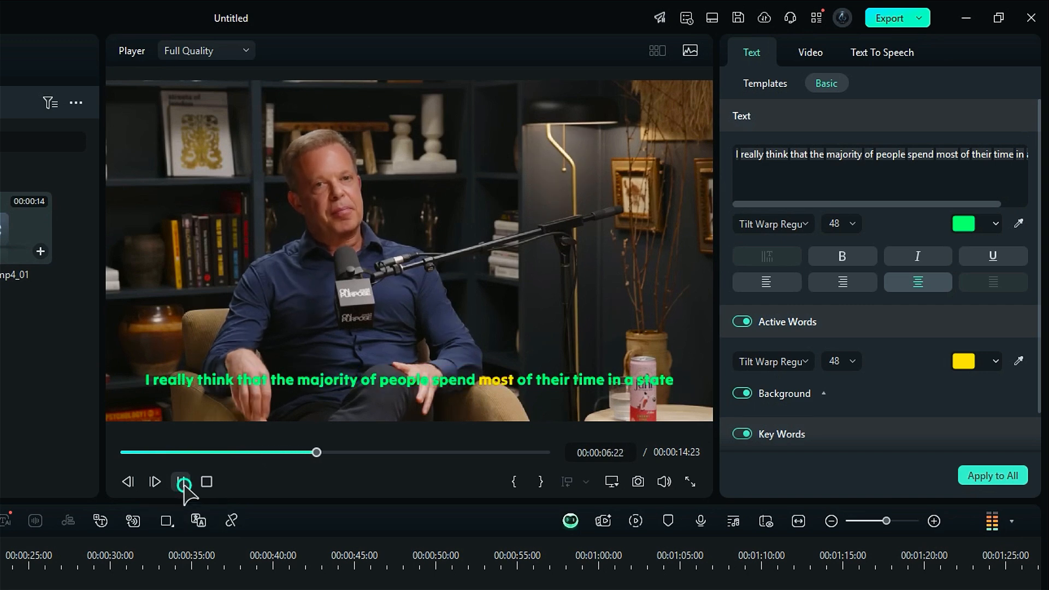
pyautogui.click(889, 19)
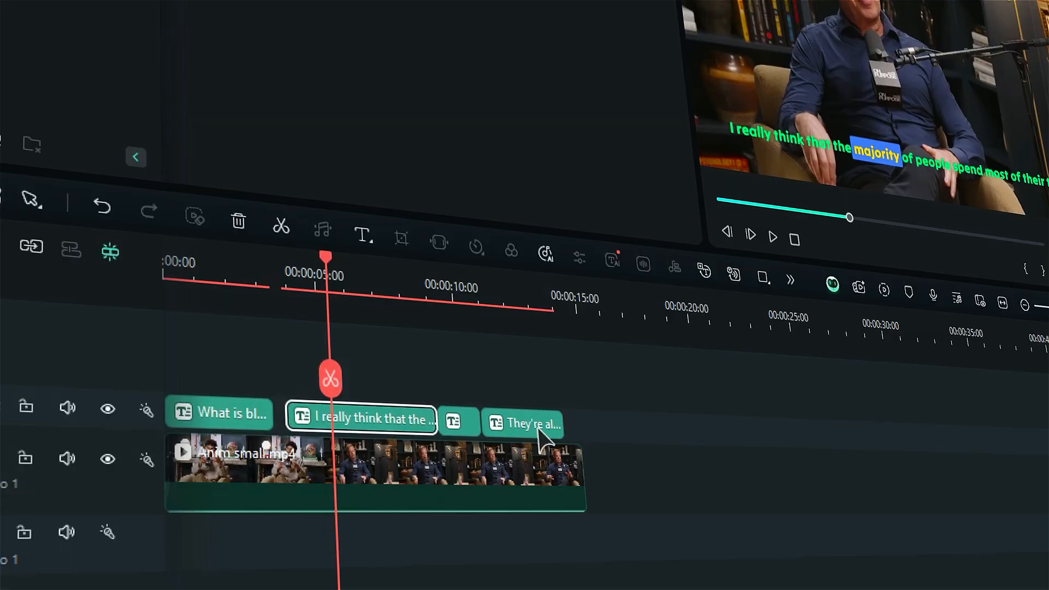
# - Browse the Text To Speech voice library (Christopher, Amanda) for a caption clip
pyautogui.click(907, 42)
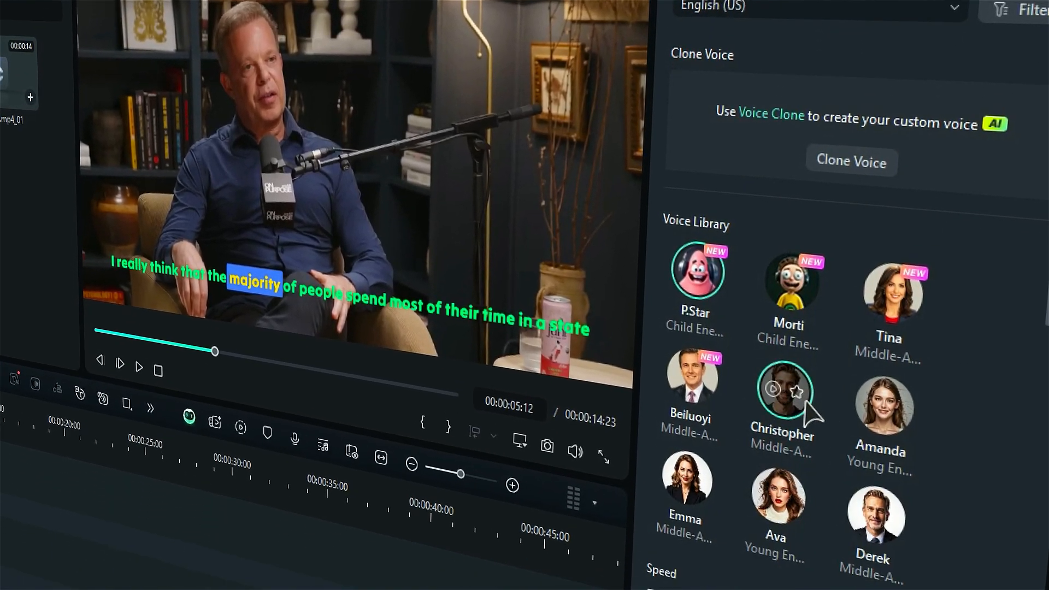
pyautogui.scroll(-3)
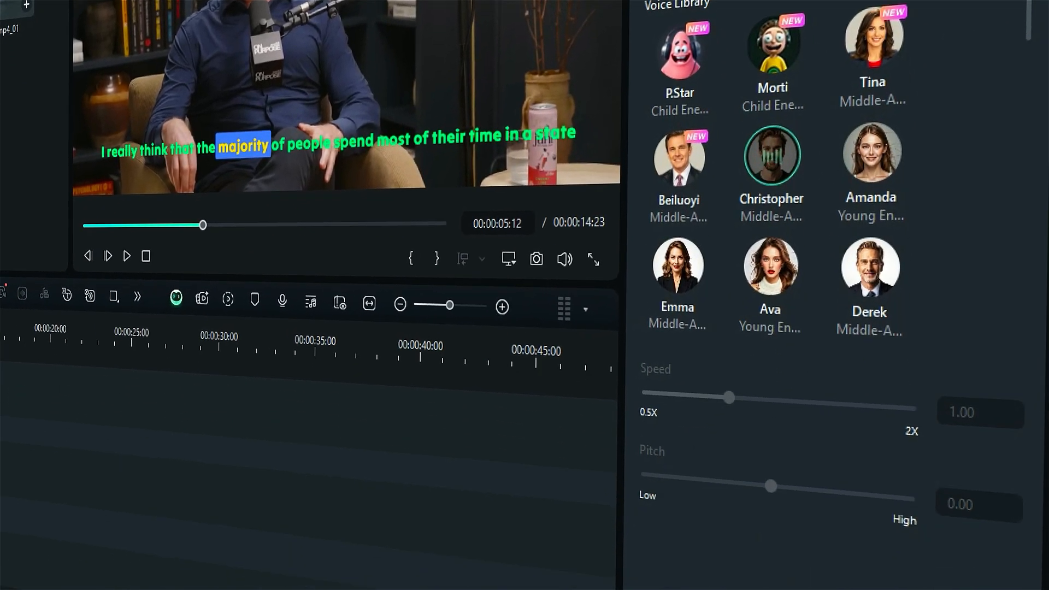